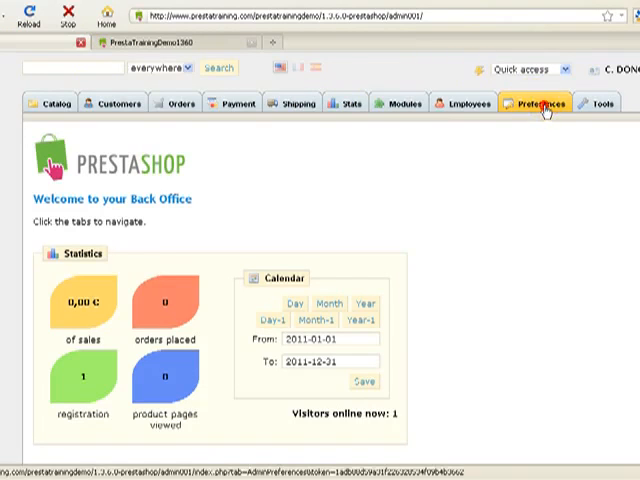
Go to Preferences > Appearance in the back office
left_click(107, 123)
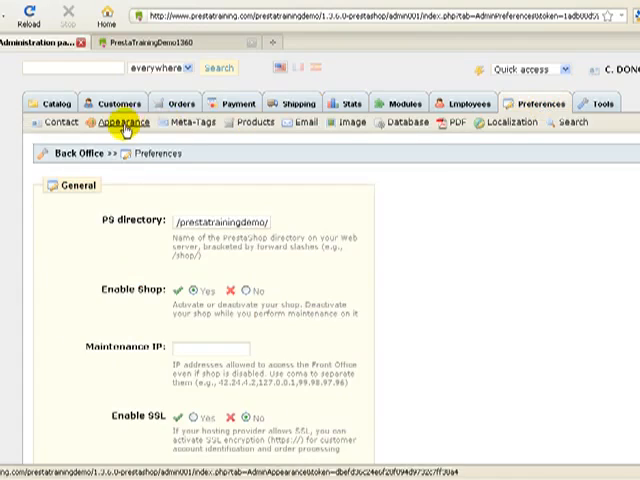
left_click(117, 124)
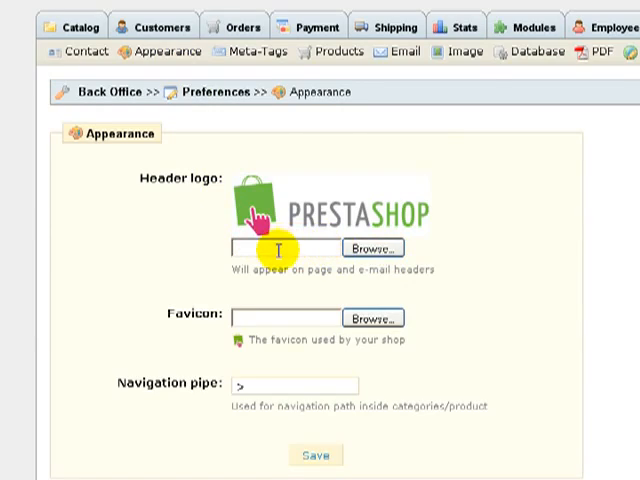
Choose the white-background bump-map drop-shadow PrestaTraining logo file for Header logo
left_click(374, 248)
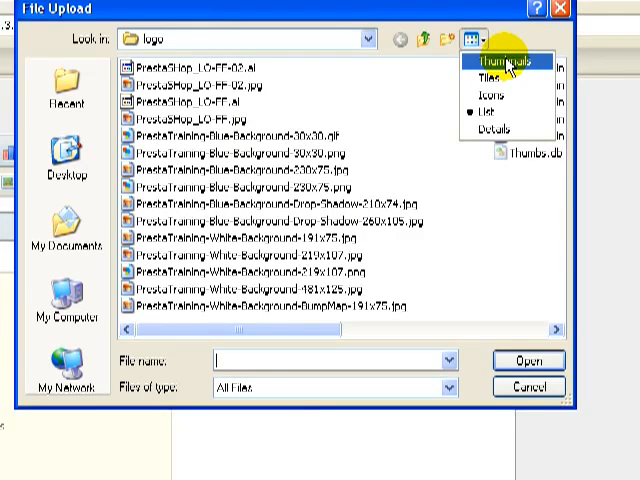
left_click(503, 61)
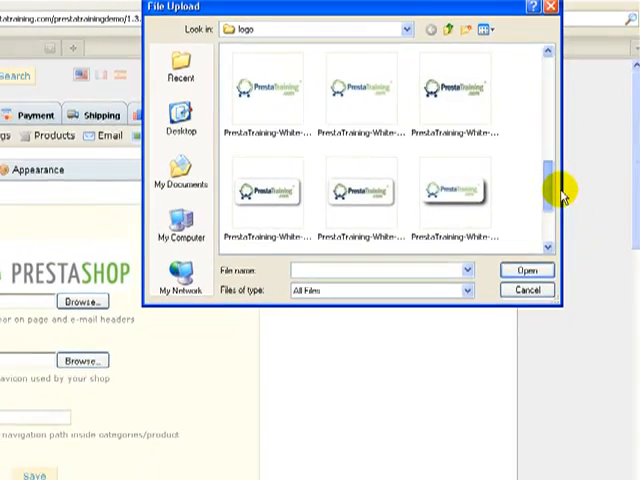
left_click(372, 90)
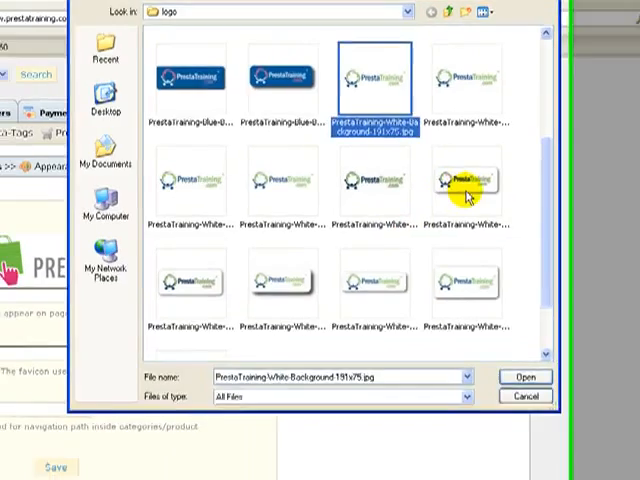
left_click(548, 165)
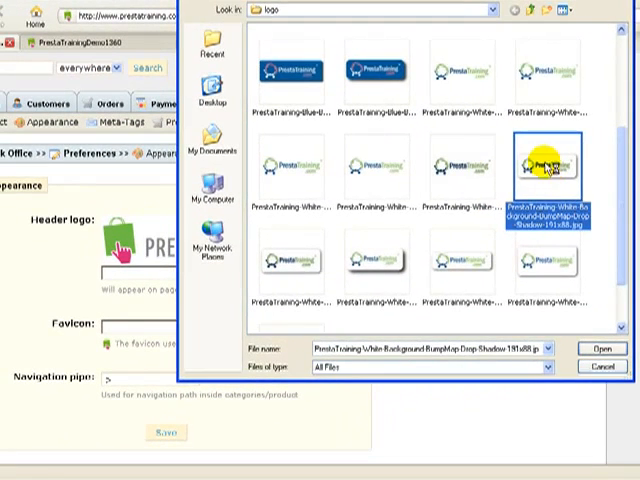
left_click(599, 348)
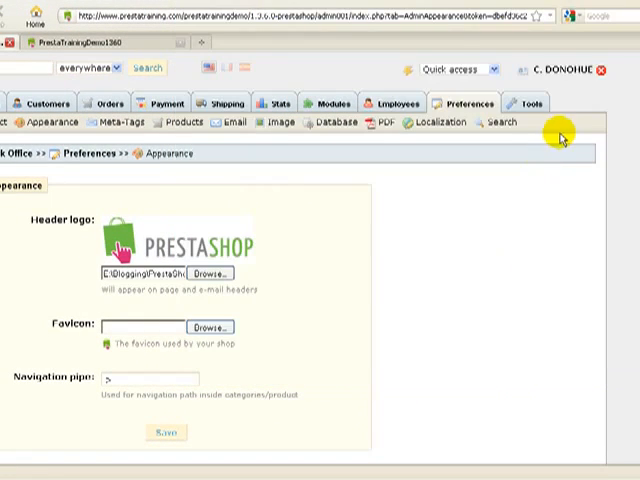
Save the Appearance settings with the white PrestaTraining header logo
scroll("down", 3)
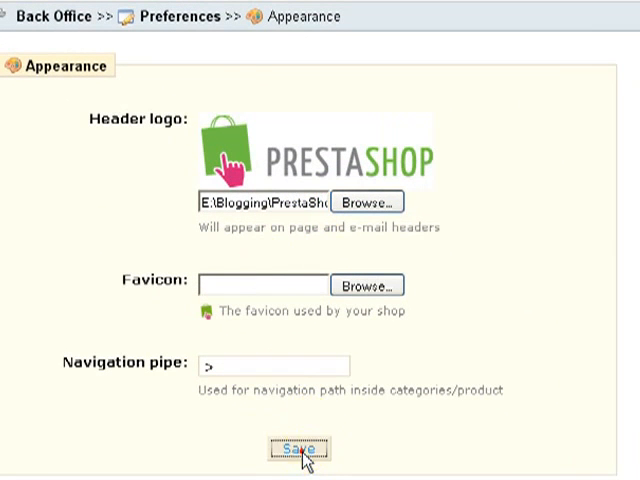
left_click(296, 448)
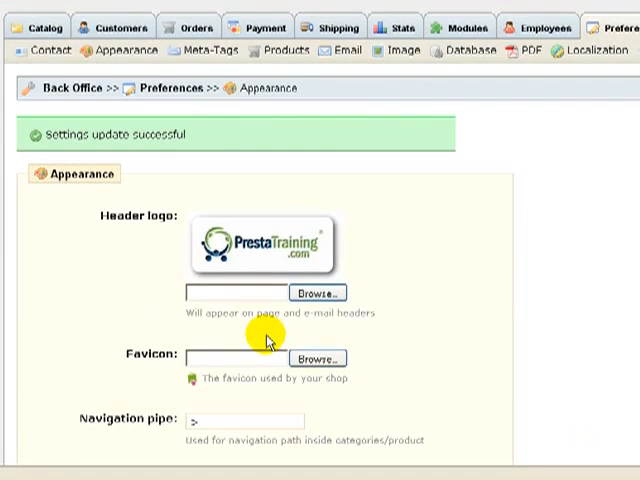
scroll("down", 3)
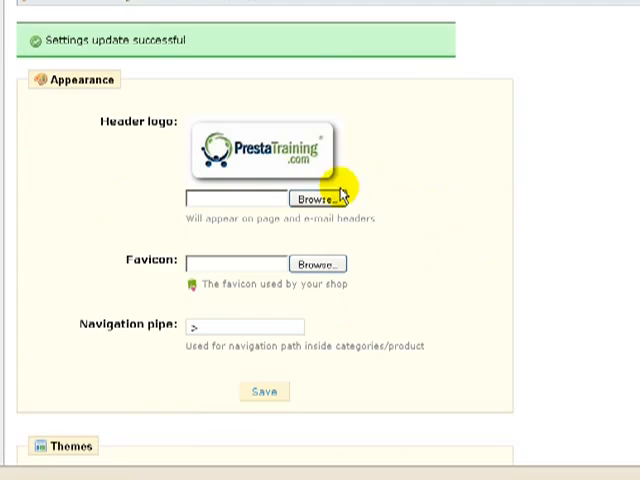
mouse_move(310, 165)
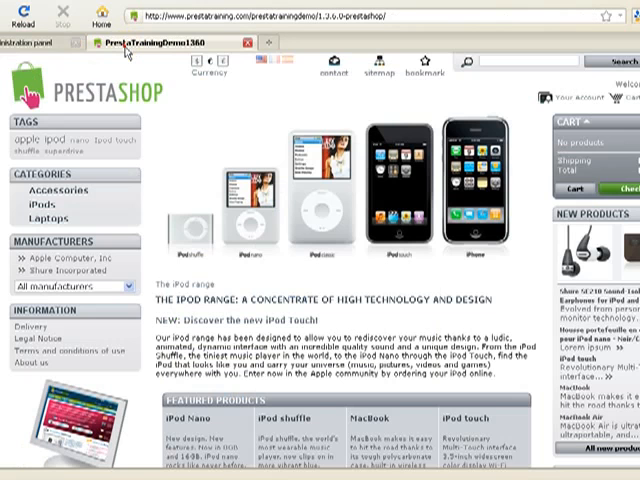
Switch back to the Administration panel tab showing Appearance preferences
left_click(20, 17)
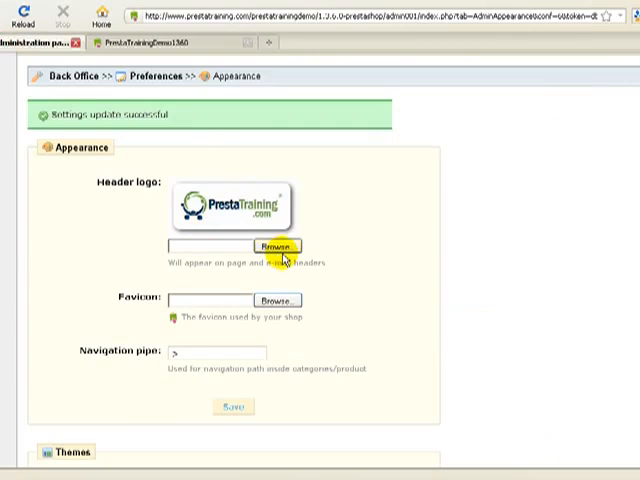
Upload and save the blue-background PrestaTraining logo as the header logo
left_click(272, 246)
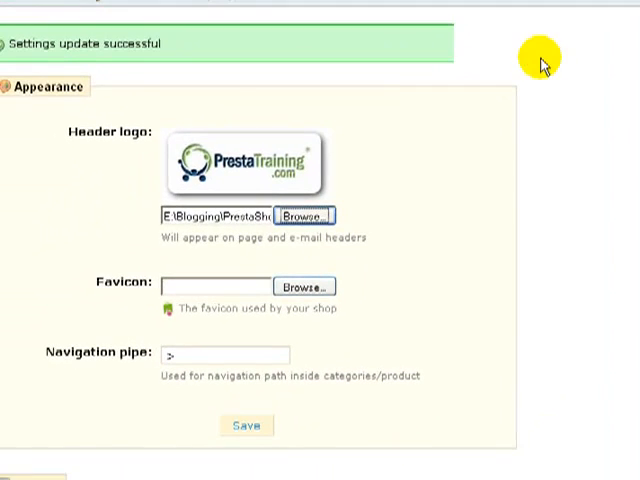
mouse_move(247, 425)
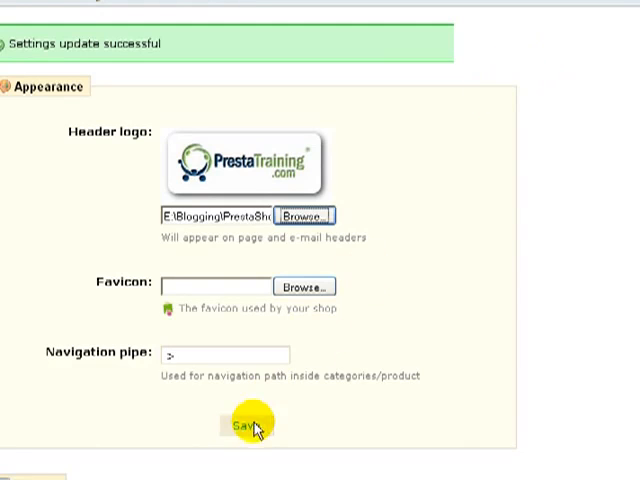
scroll("up", 3)
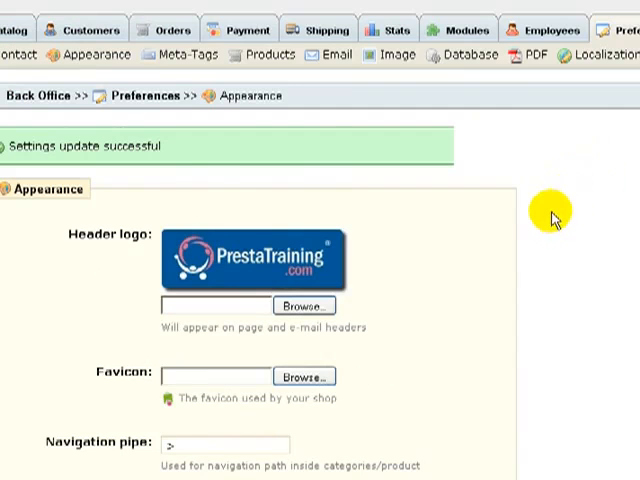
mouse_move(554, 217)
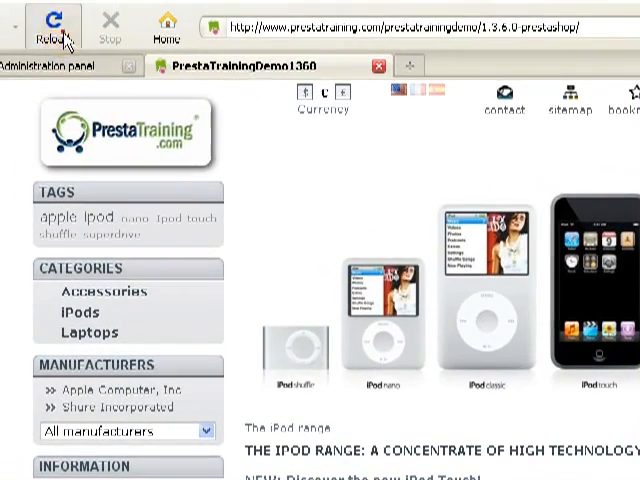
Reload the storefront to display the blue PrestaTraining logo in the header
left_click(52, 25)
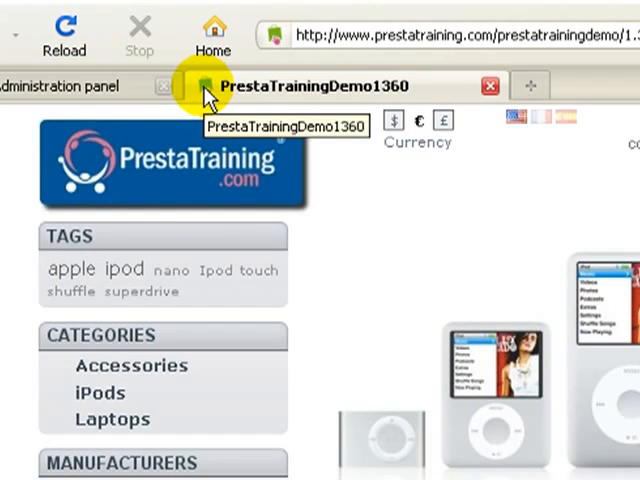
mouse_move(398, 195)
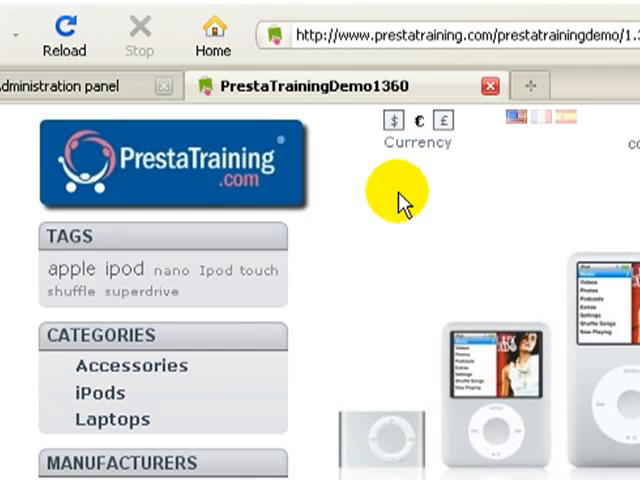
mouse_move(472, 212)
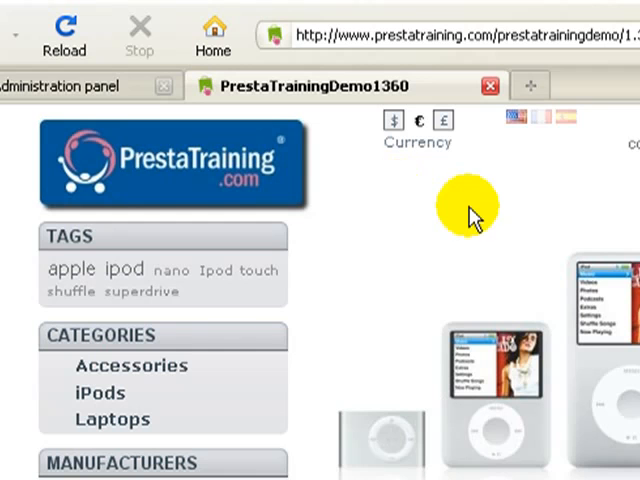